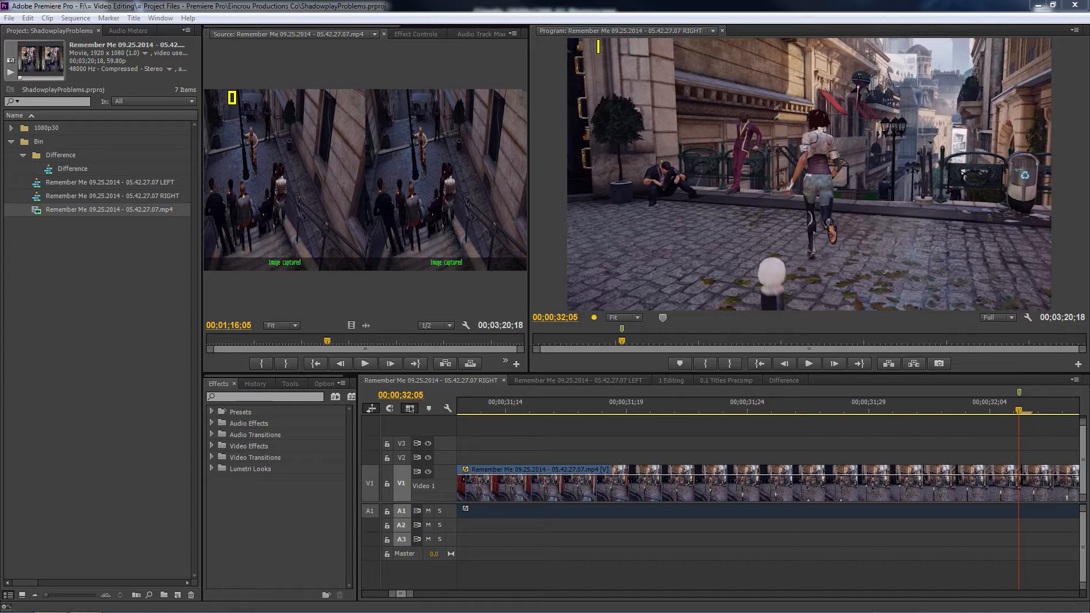
Save, switch to the LEFT sequence, scrub to about 50 seconds and select its clip.
key(ctrl+s)
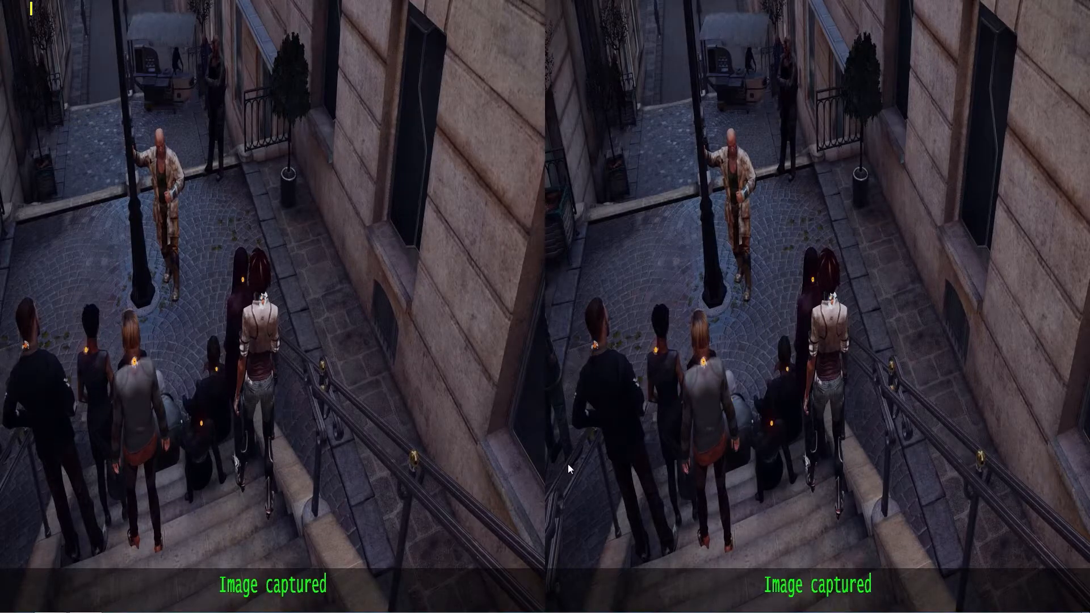
mouse_move(621, 490)
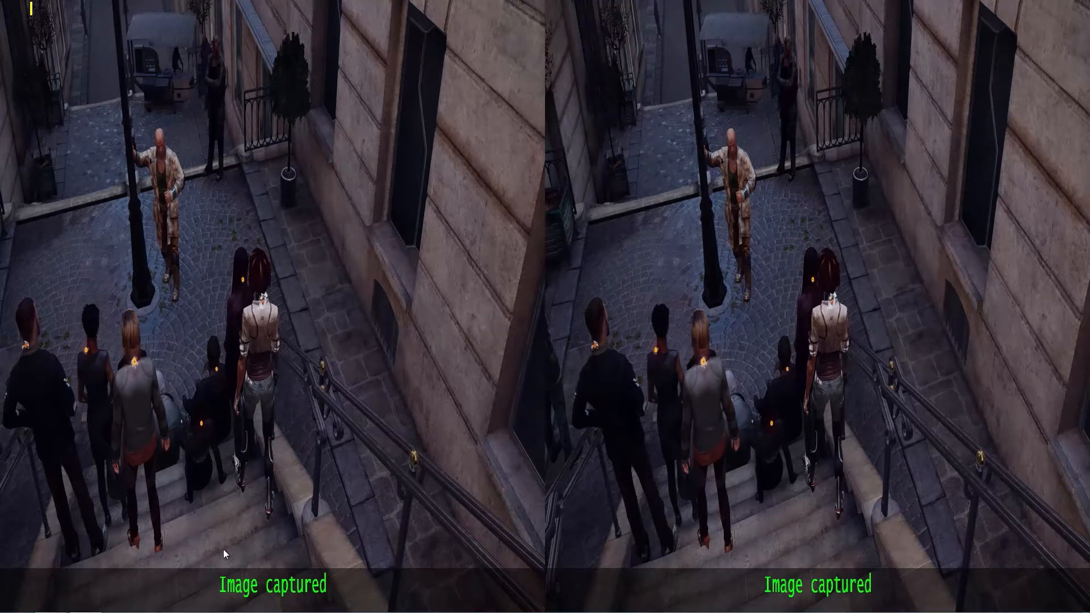
mouse_move(212, 595)
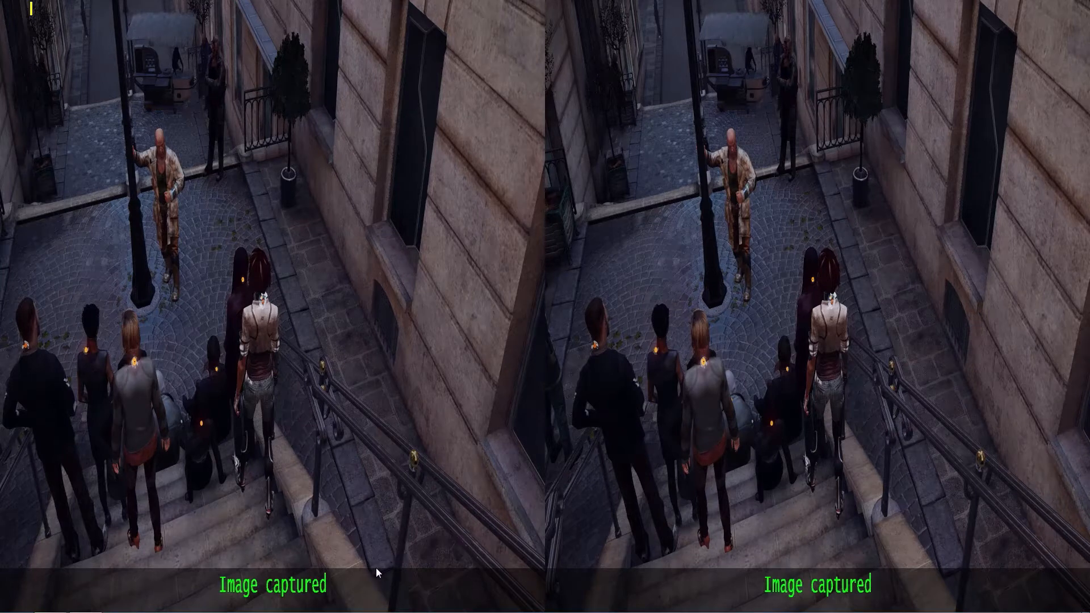
mouse_move(940, 598)
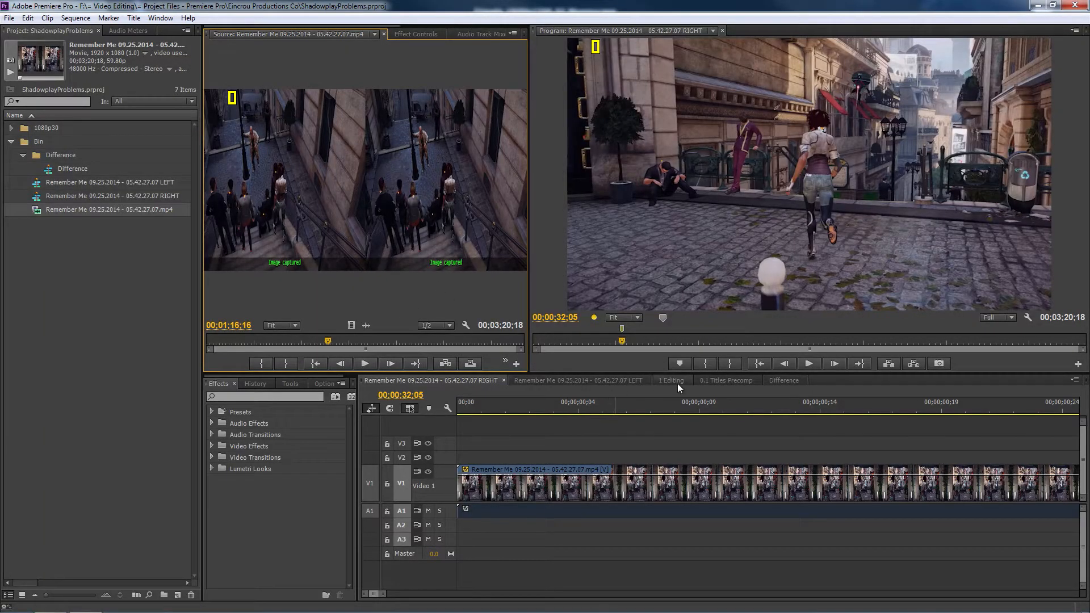
click(578, 381)
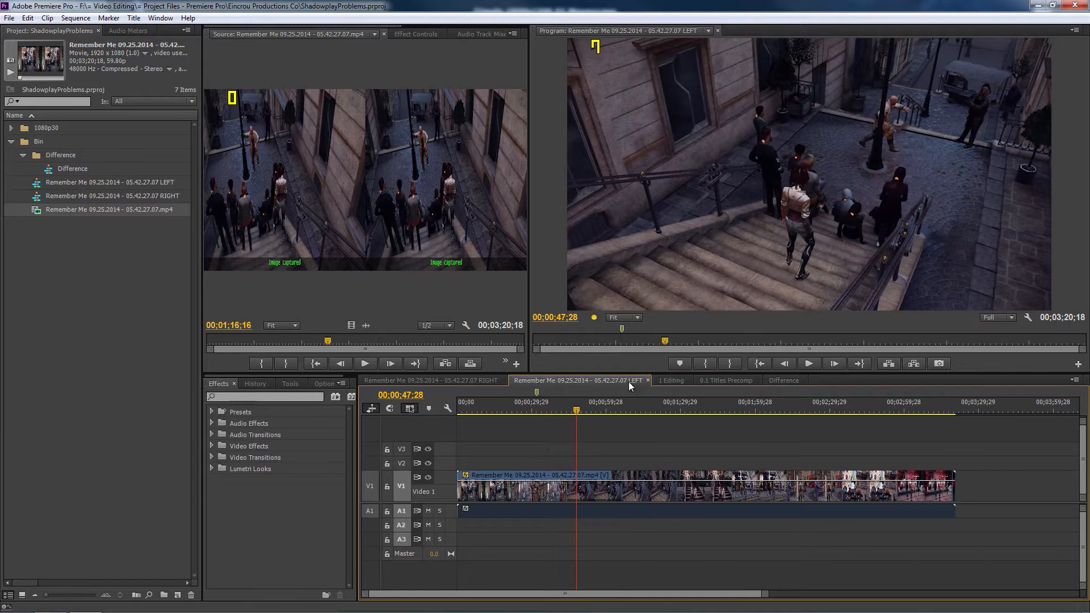
click(576, 414)
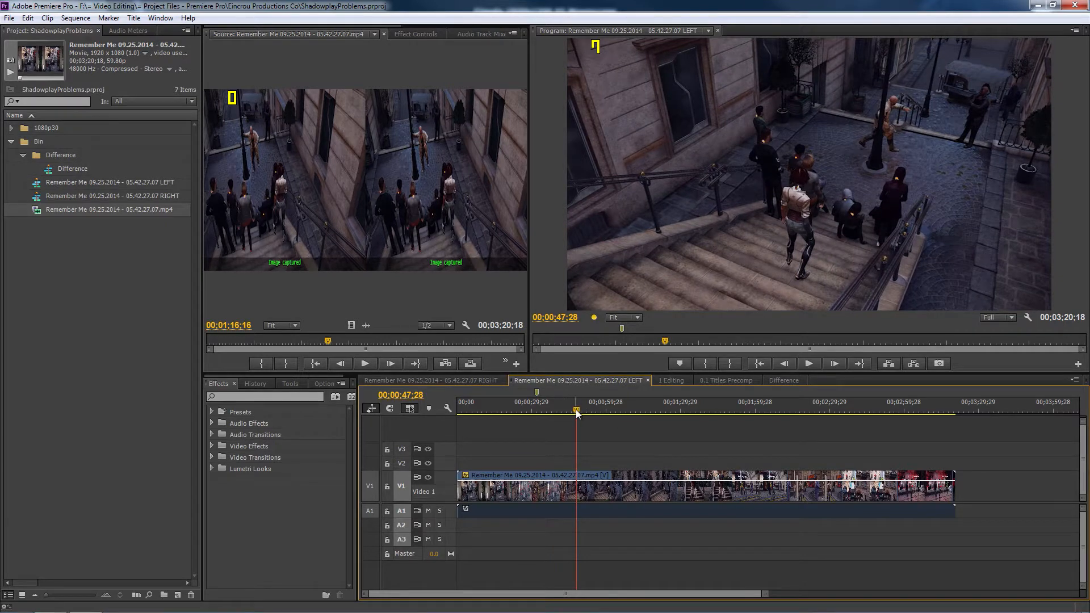
drag(577, 414, 582, 424)
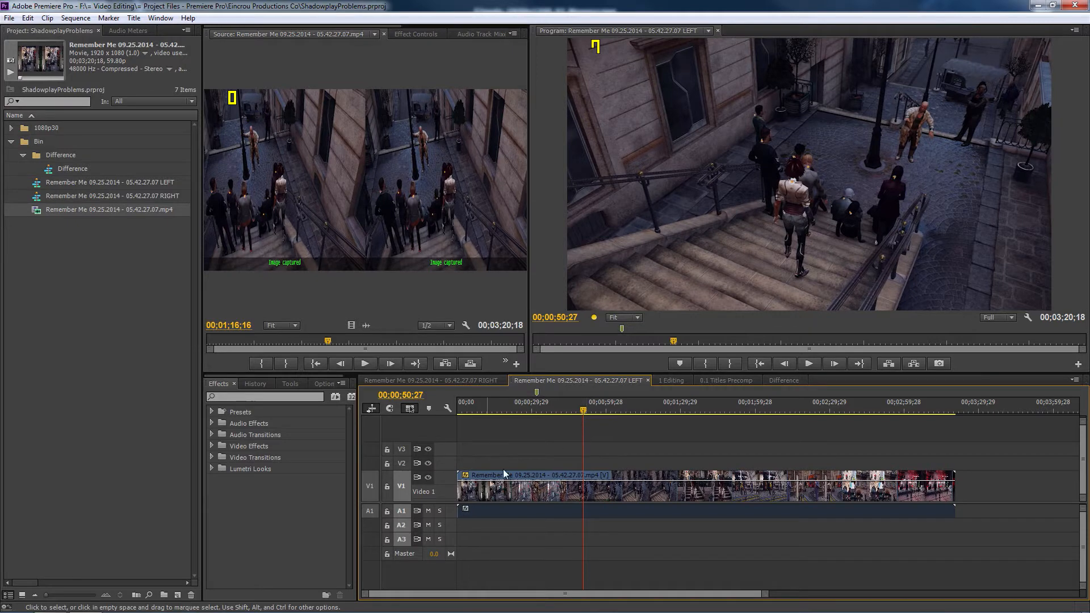
click(415, 33)
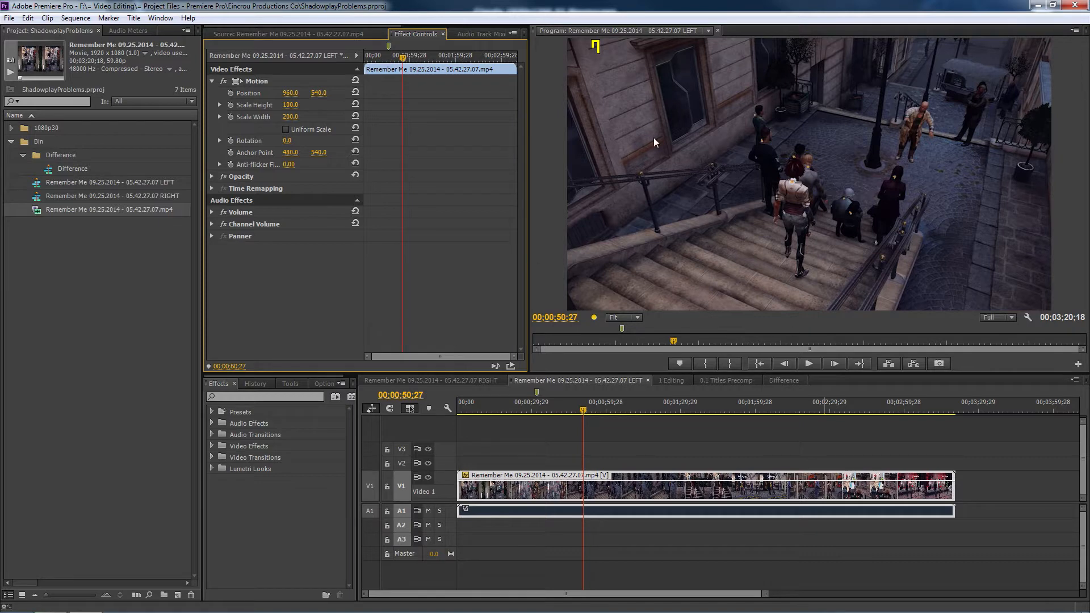
mouse_move(659, 146)
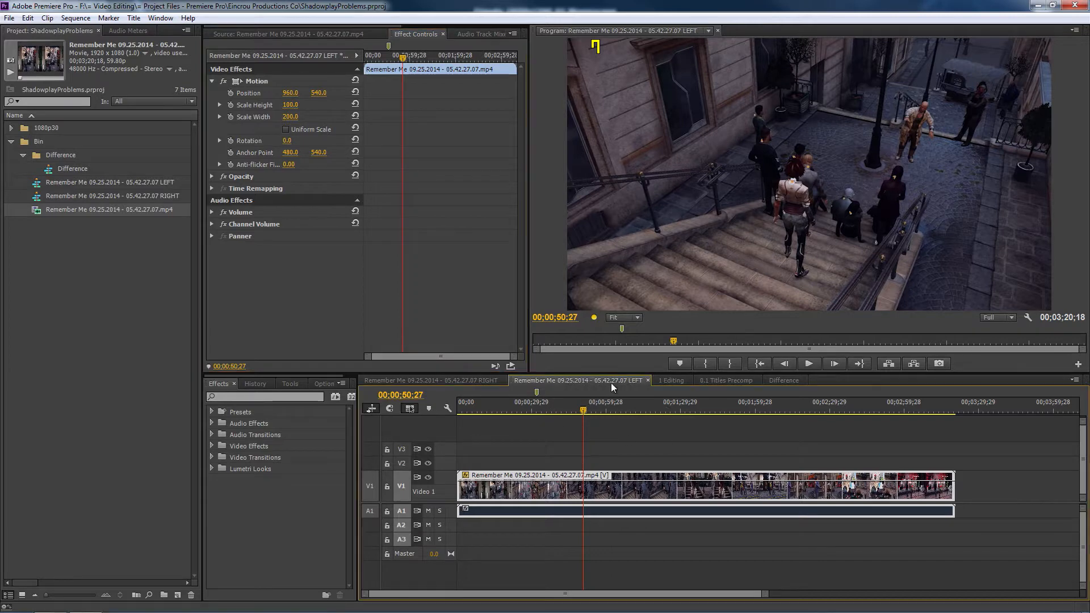
click(574, 380)
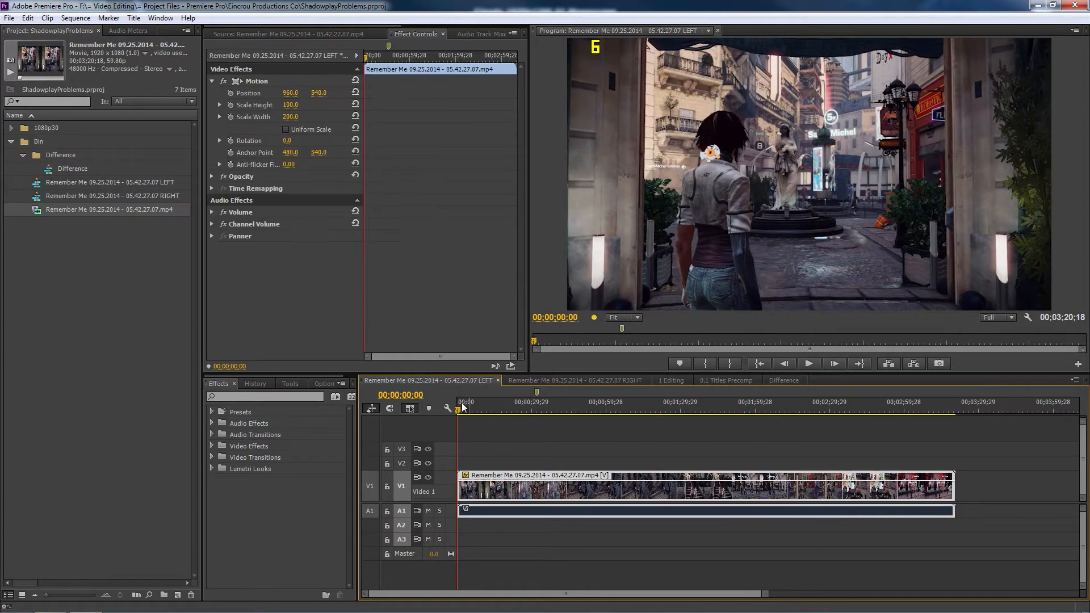
Toggle between the RIGHT and LEFT sequences to compare their first frames.
click(574, 381)
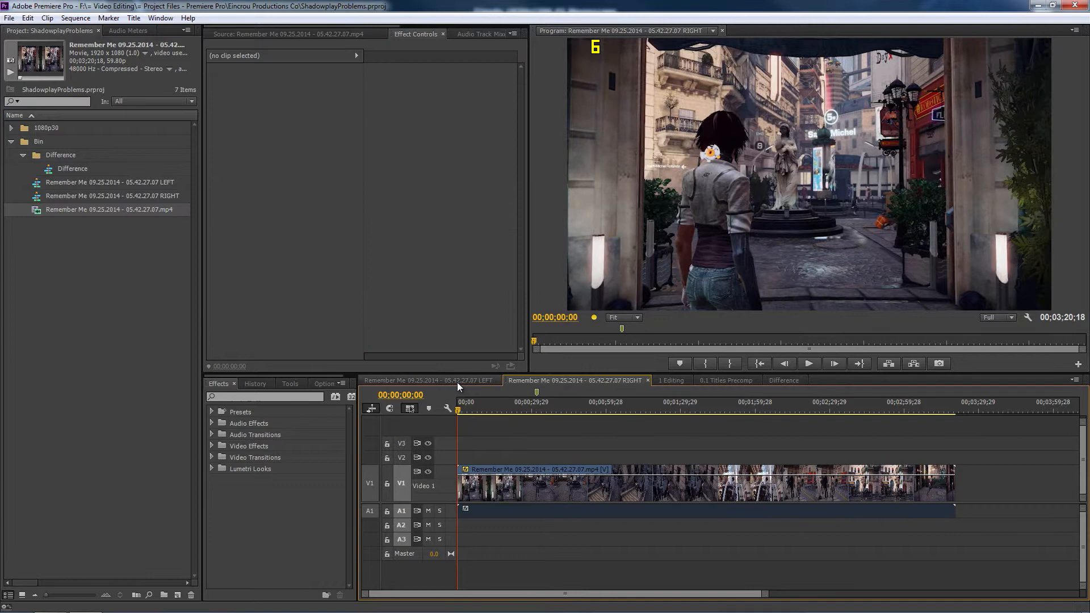
click(427, 380)
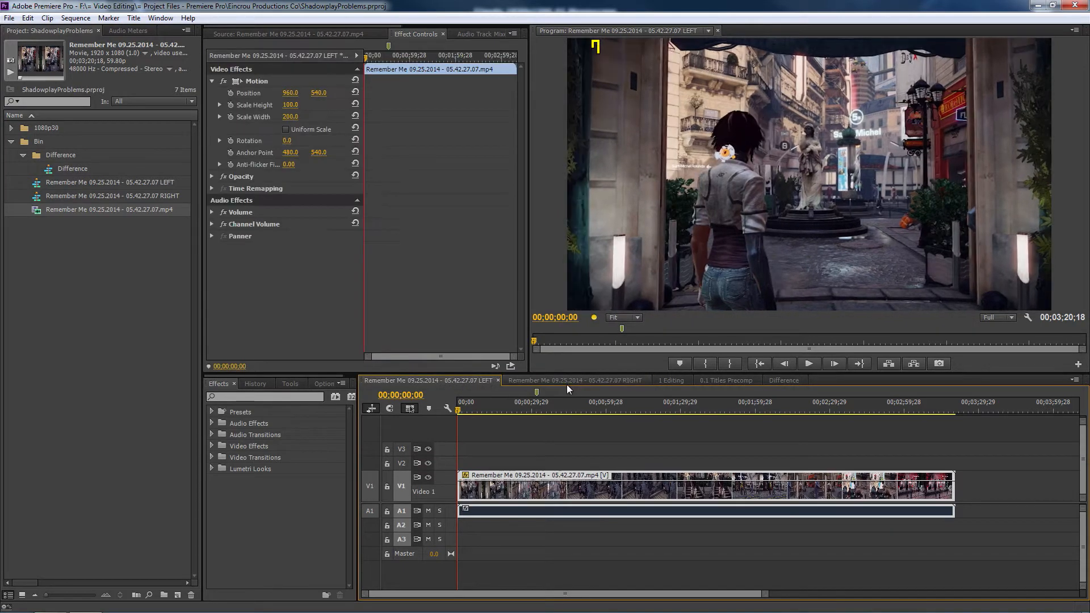
click(574, 380)
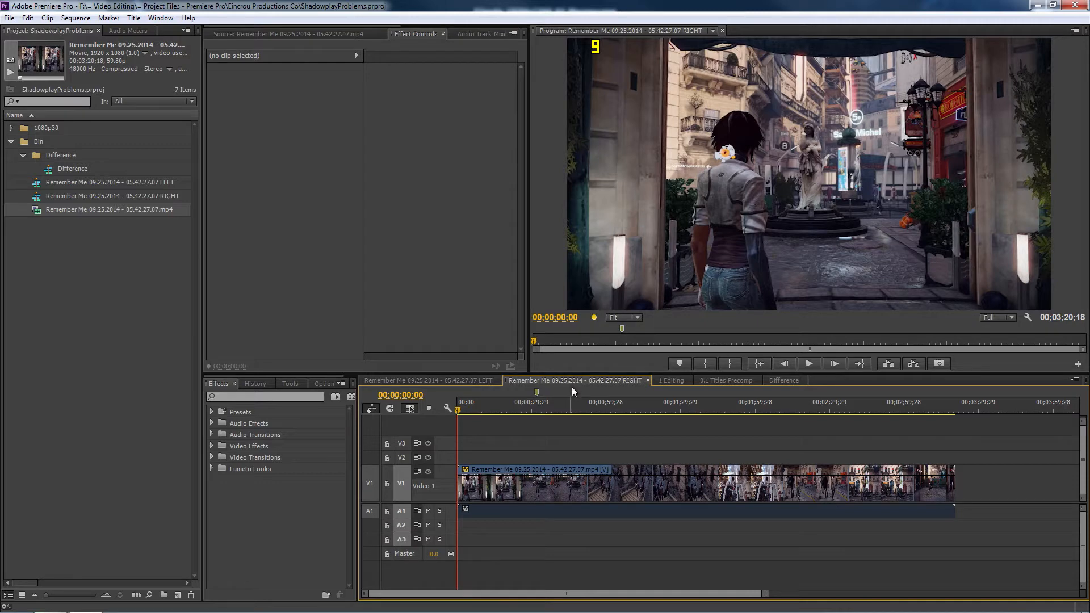
Open 1 Editing, then close the 1 Editing and 0.1 Titles Precomp sequences.
click(670, 380)
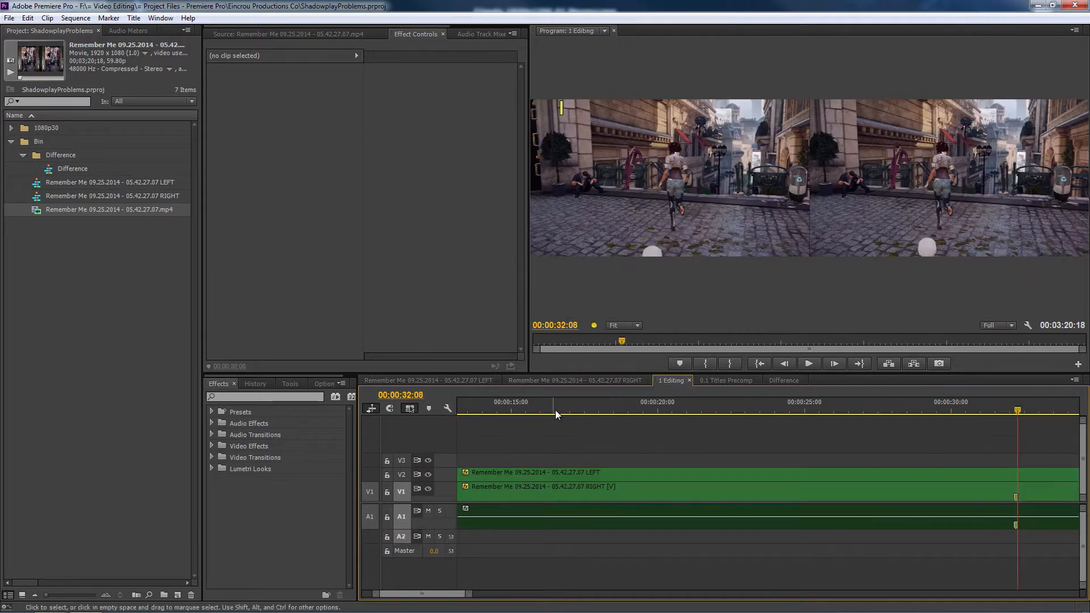
click(555, 409)
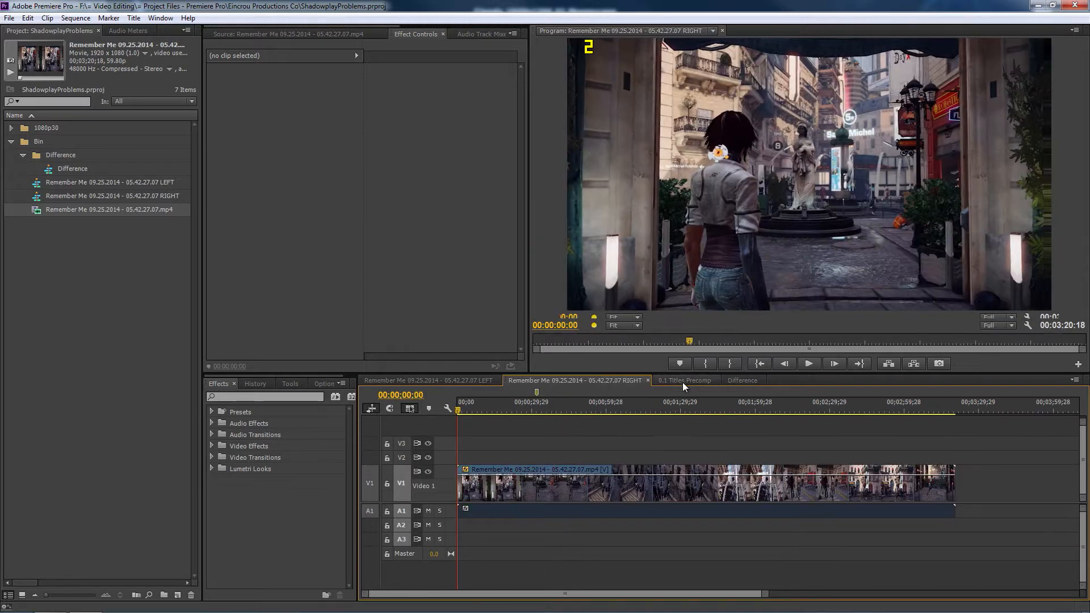
click(684, 380)
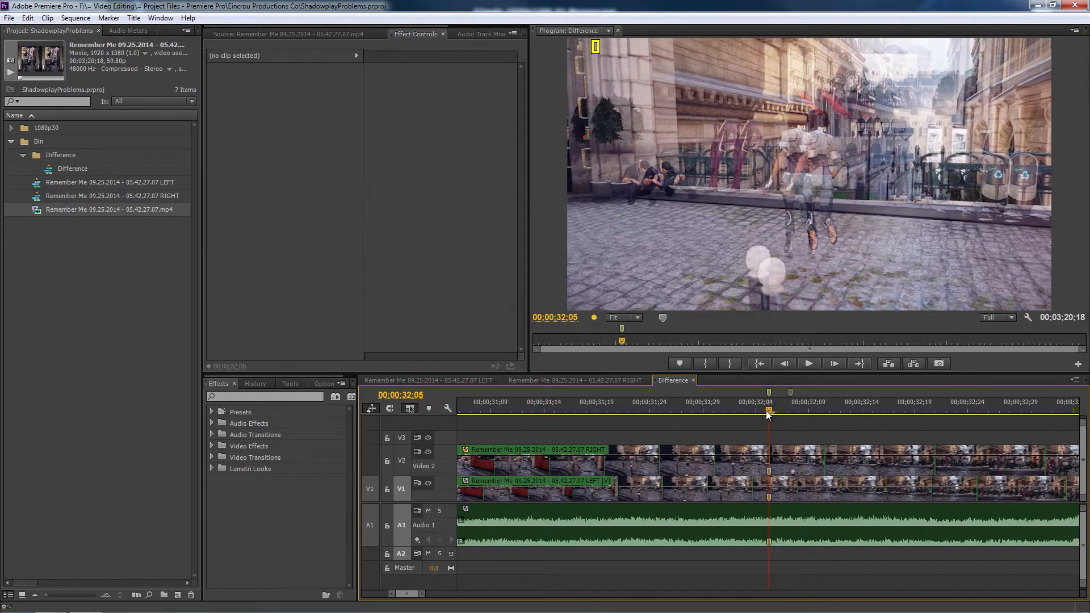
Select the RIGHT clip on V2 and try Normal, then Lighten blend modes.
click(594, 414)
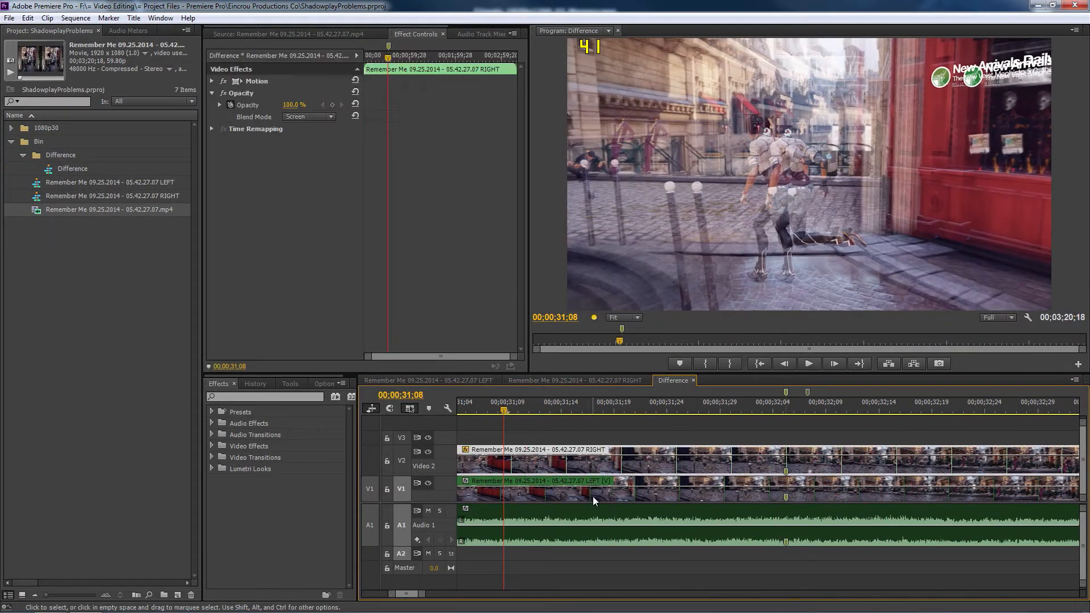
mouse_move(551, 496)
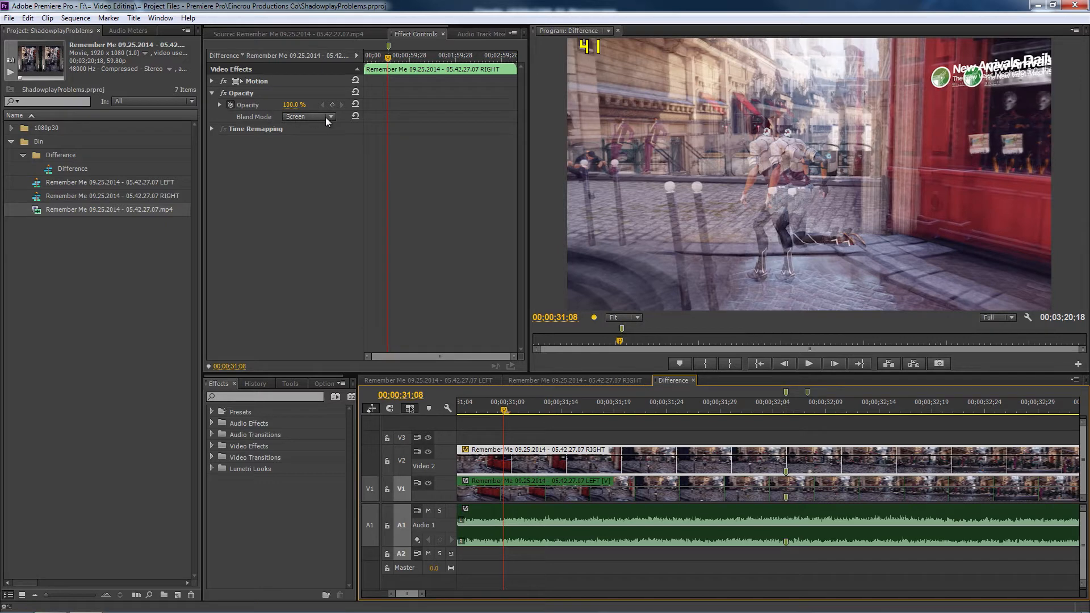
click(308, 115)
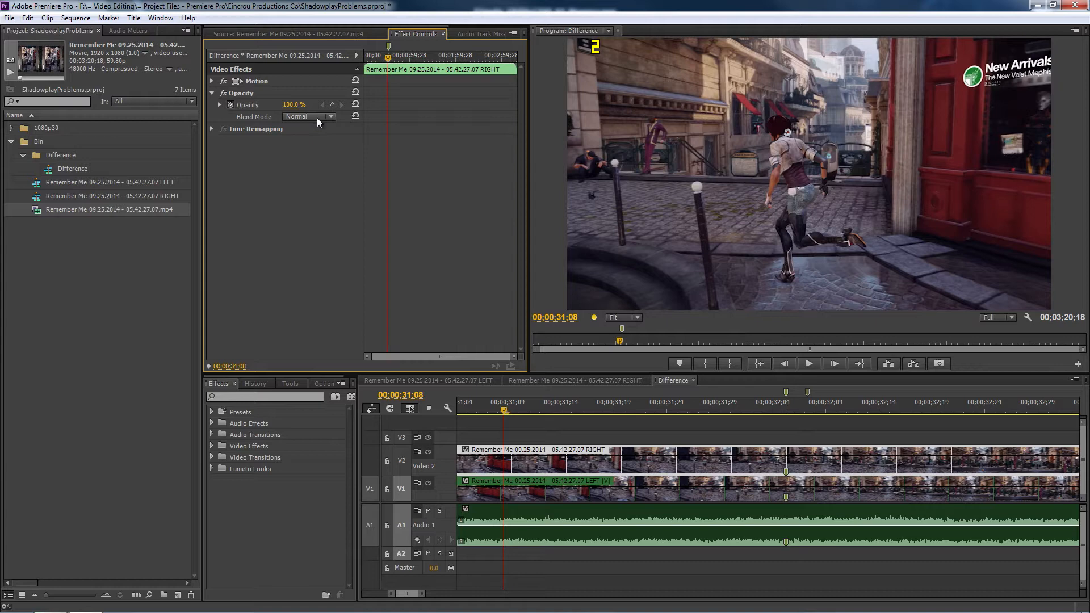
click(312, 225)
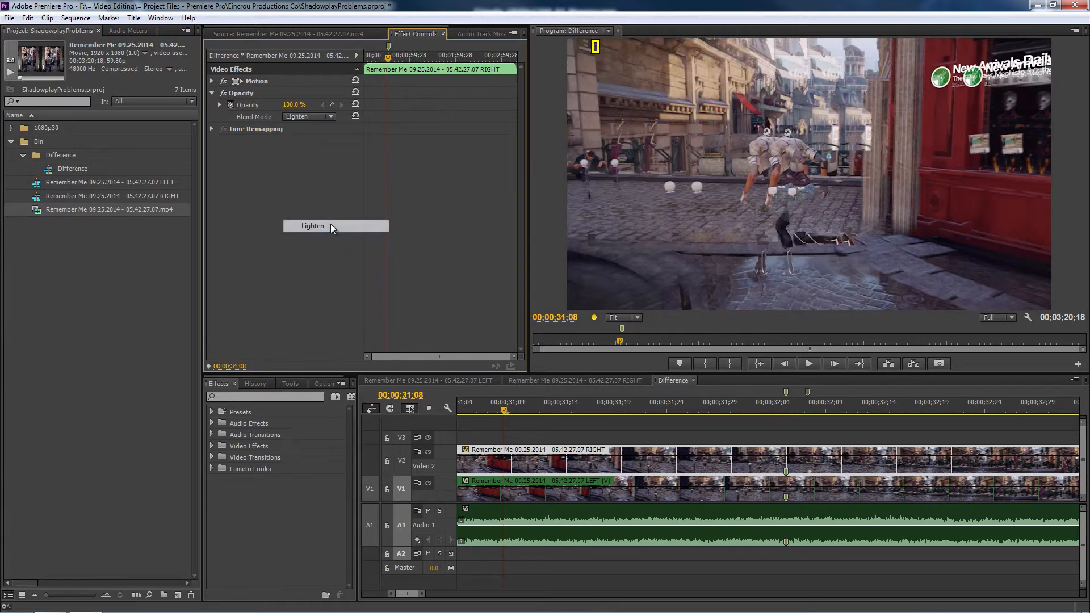
click(310, 238)
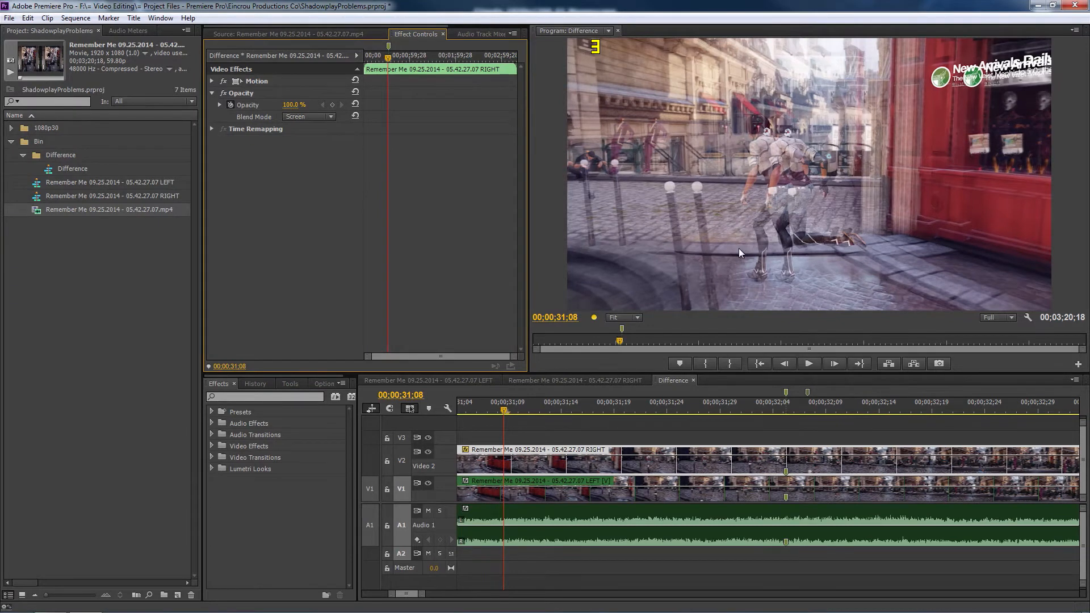
mouse_move(620, 176)
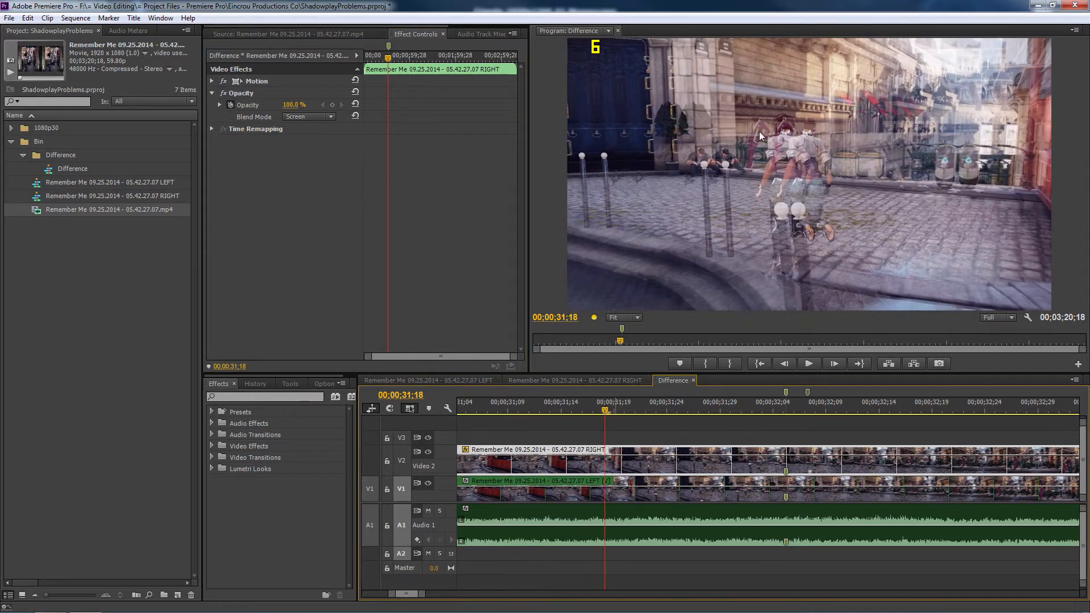
mouse_move(800, 210)
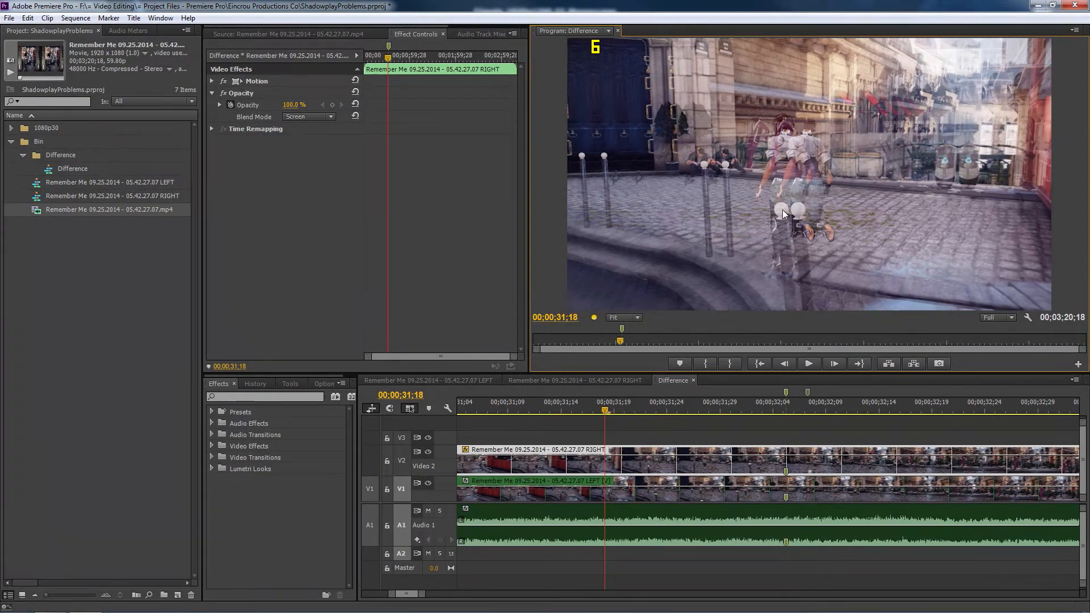
mouse_move(628, 157)
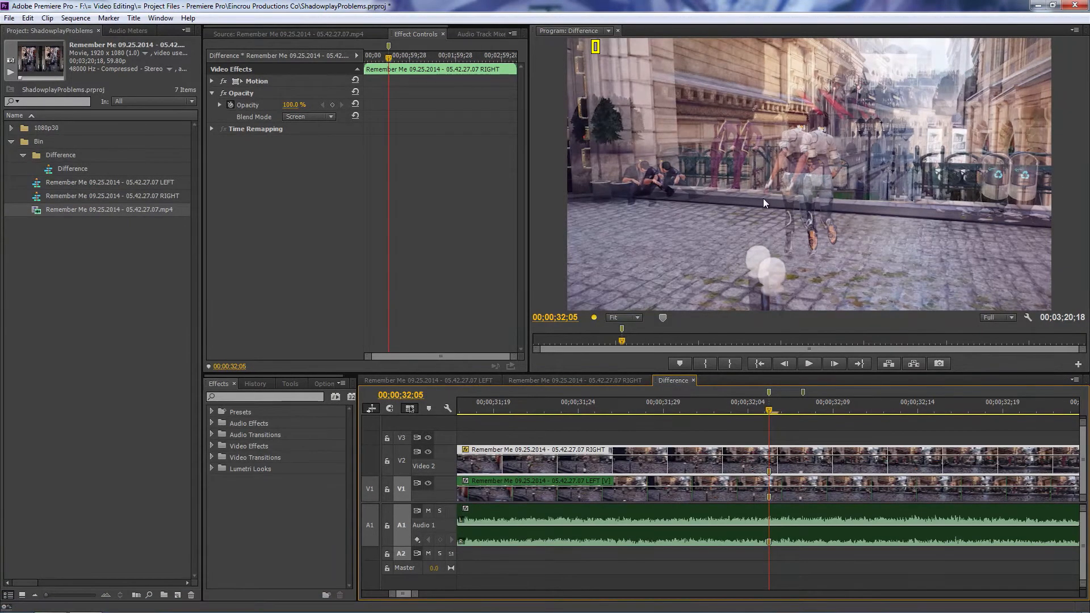
mouse_move(803, 303)
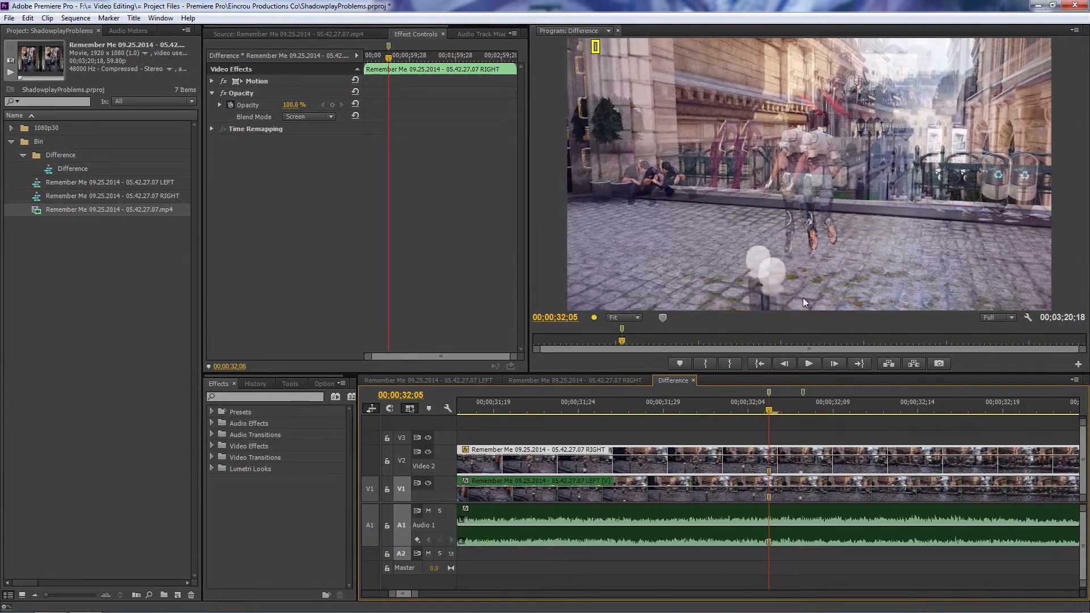
mouse_move(771, 284)
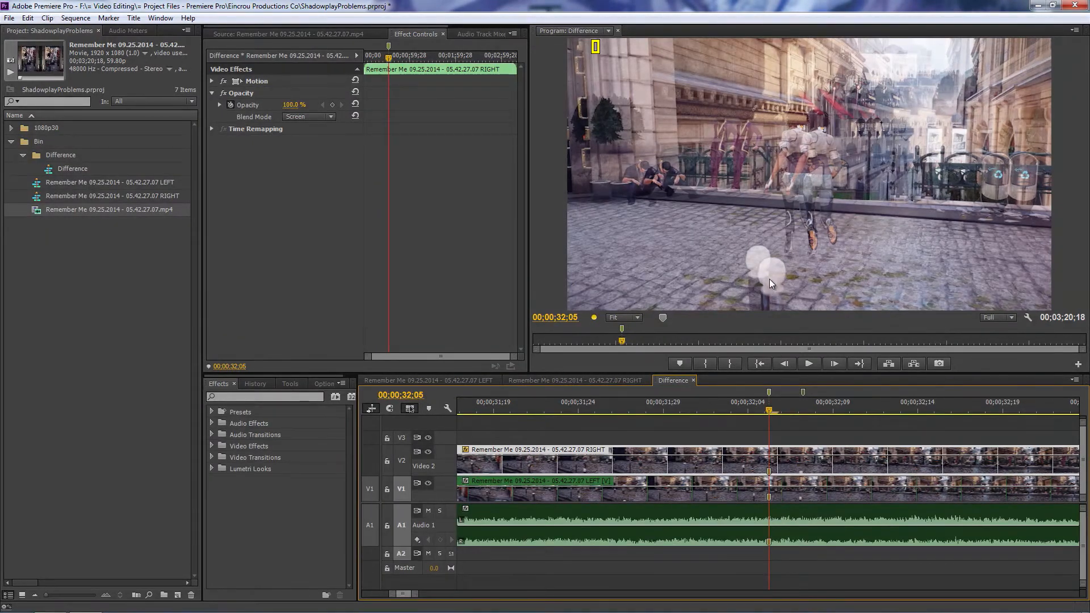
mouse_move(776, 400)
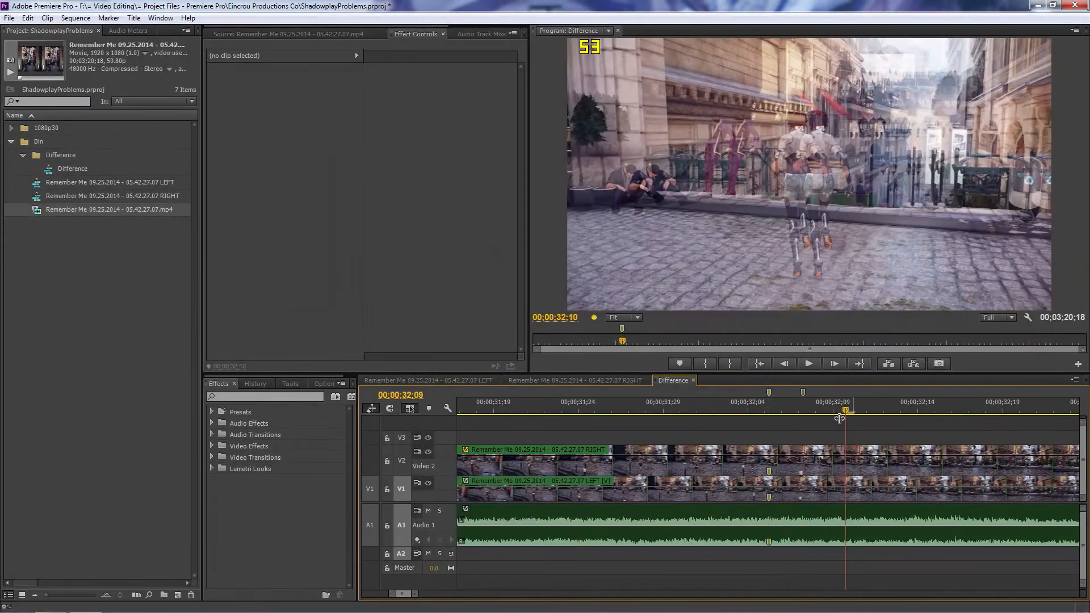
Scrub frames between 31;28 and 32;07, checking 32;01 and 32;02 and settling on 32;05.
drag(845, 414, 768, 431)
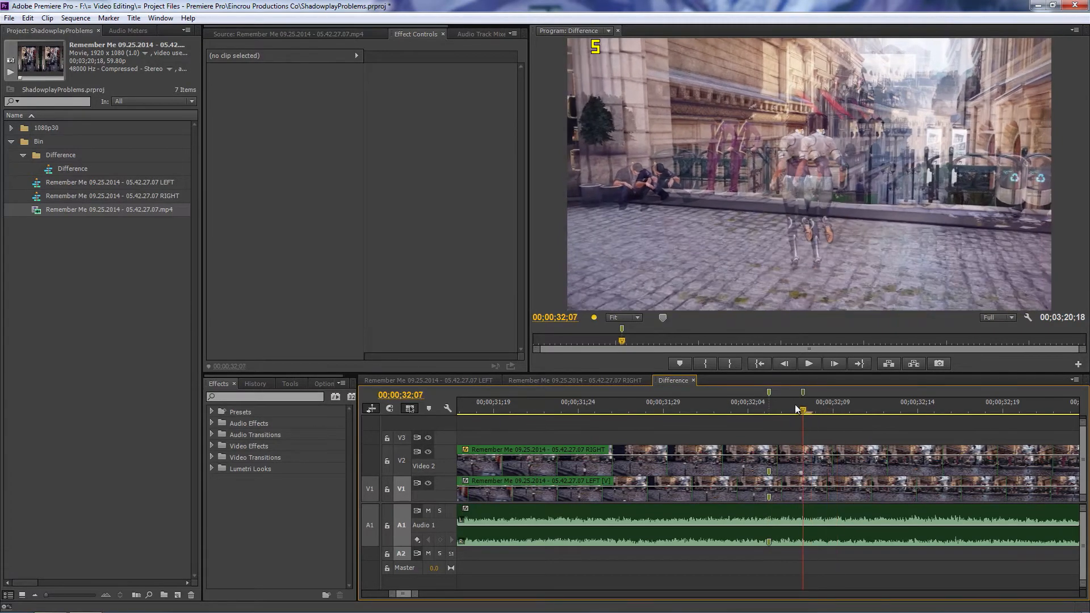
click(700, 424)
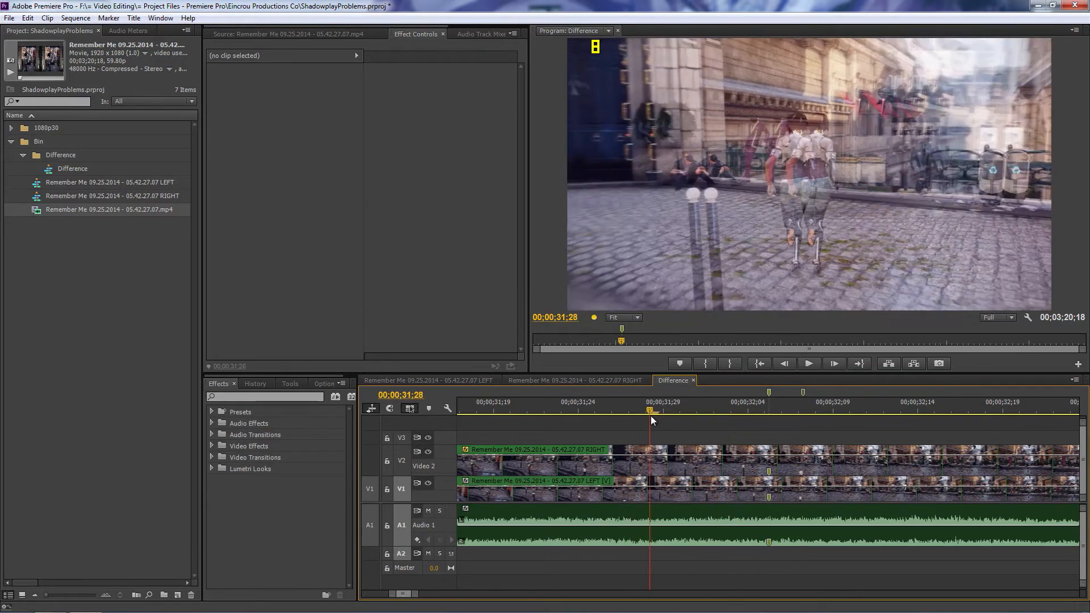
drag(650, 410, 735, 410)
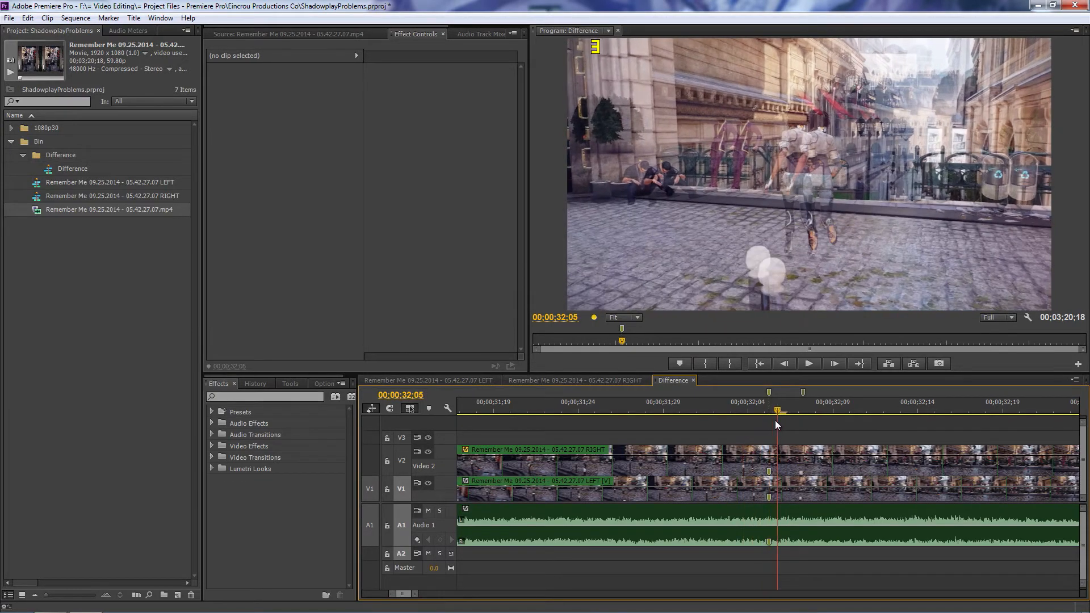
drag(777, 410, 743, 410)
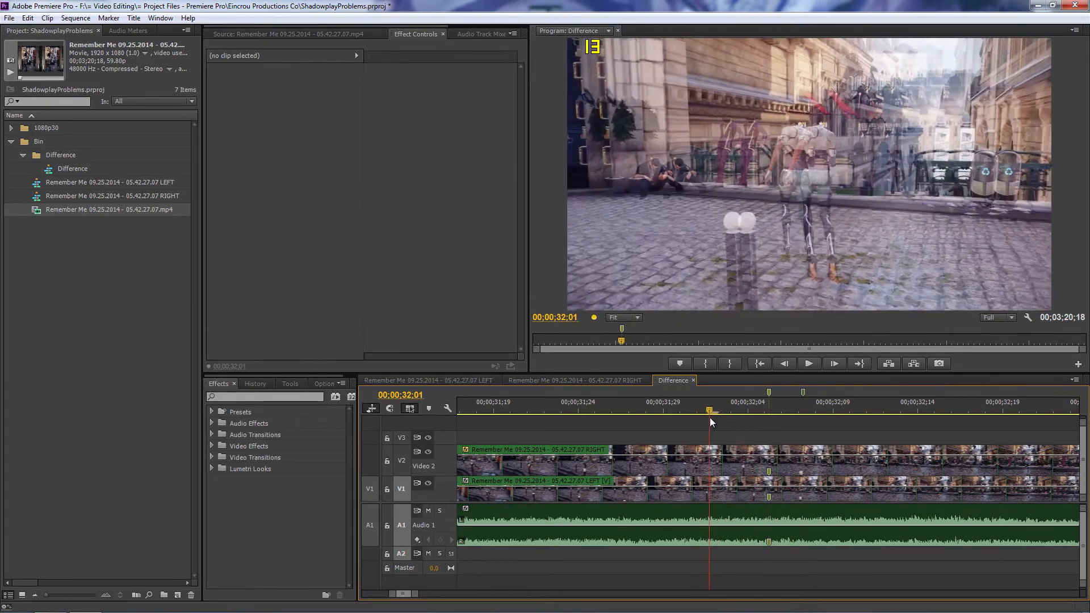
click(761, 414)
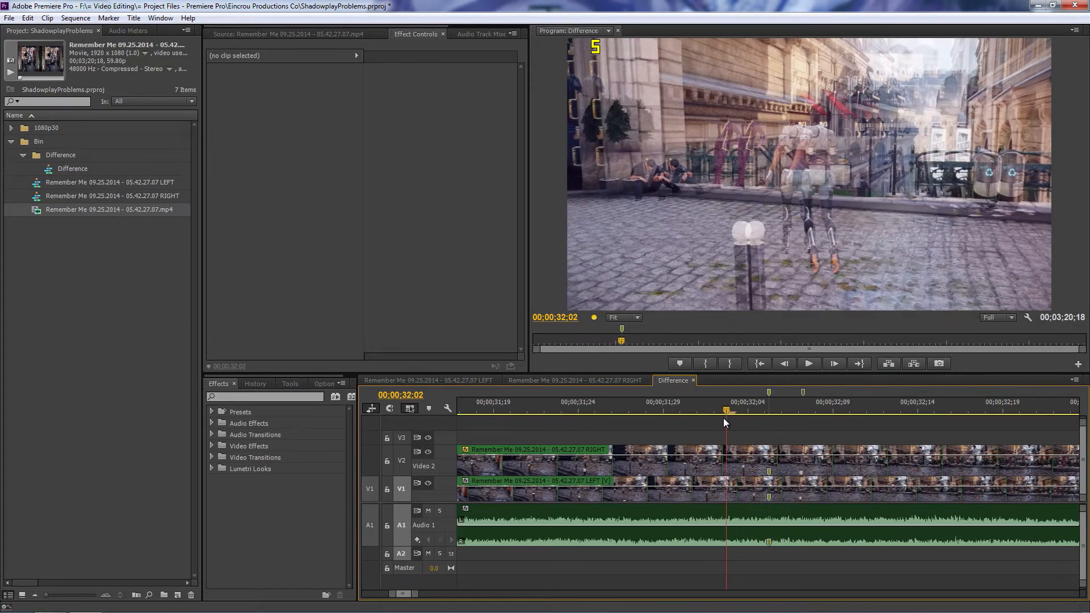
click(744, 412)
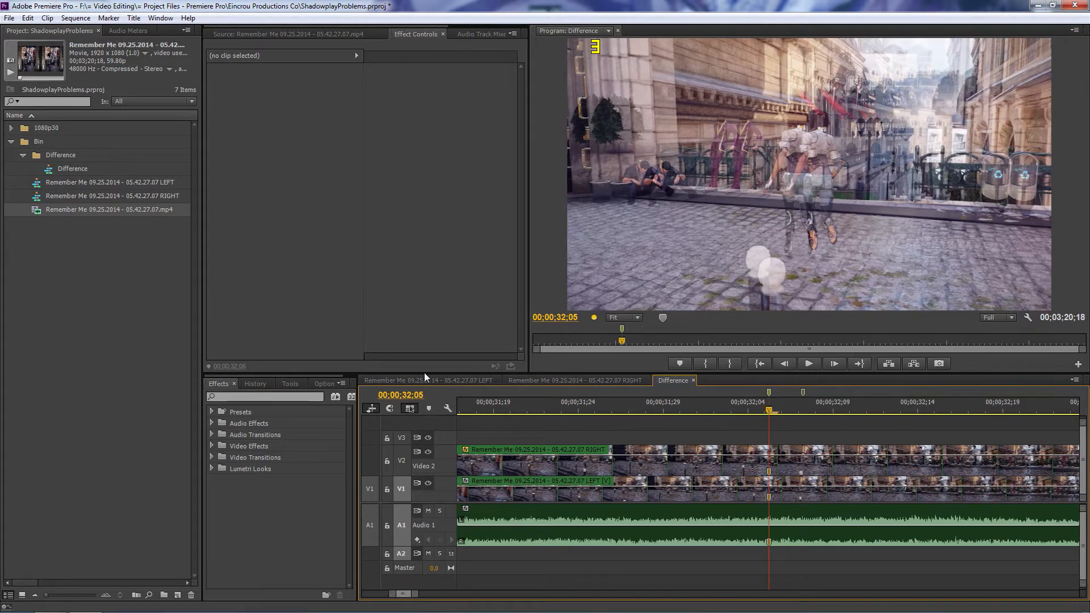
mouse_move(738, 193)
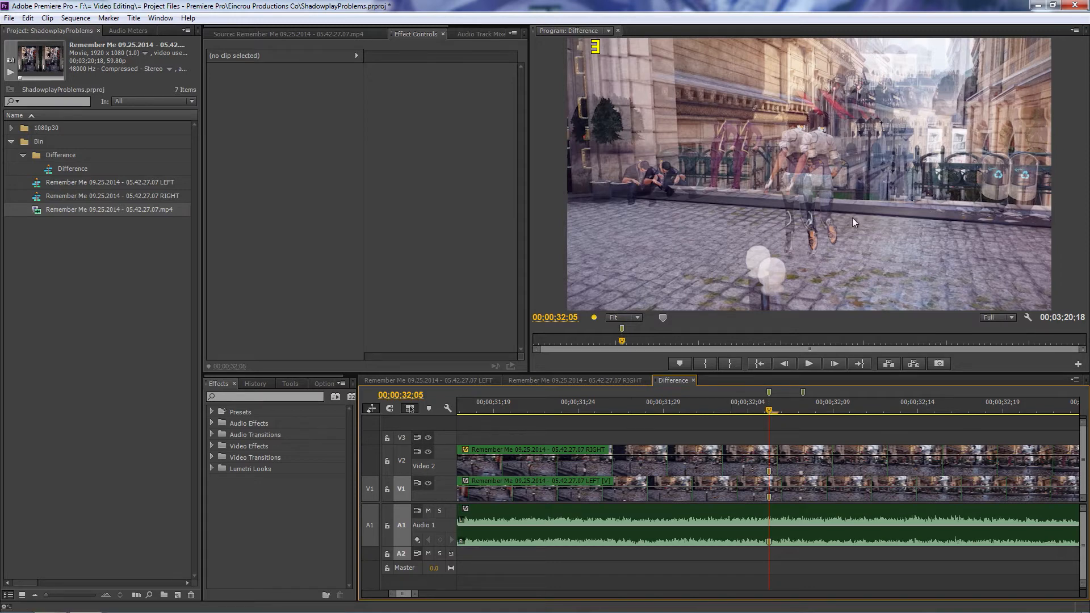
mouse_move(794, 251)
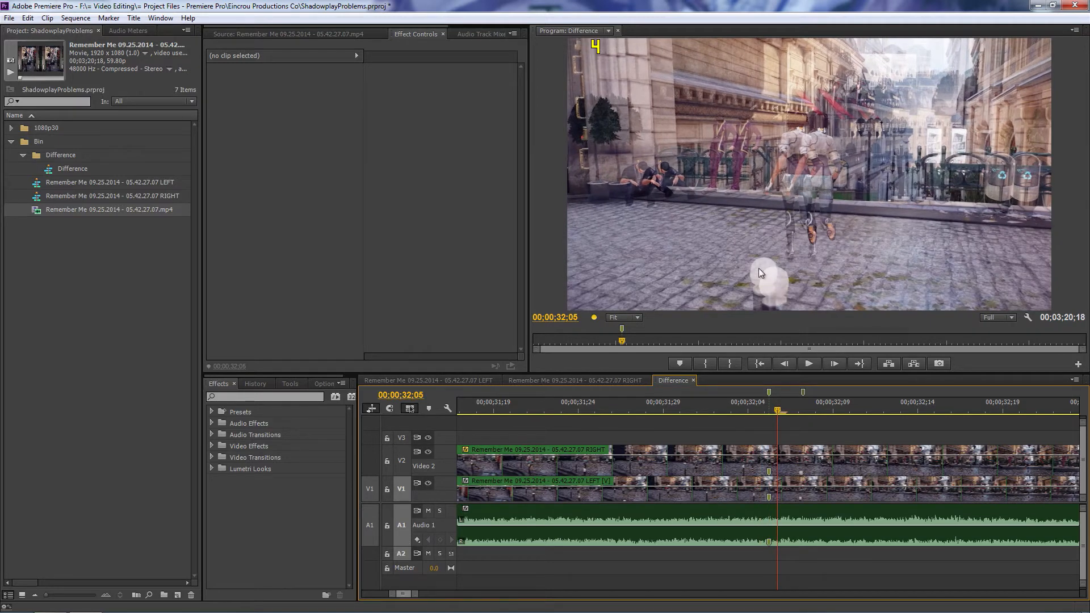
mouse_move(755, 301)
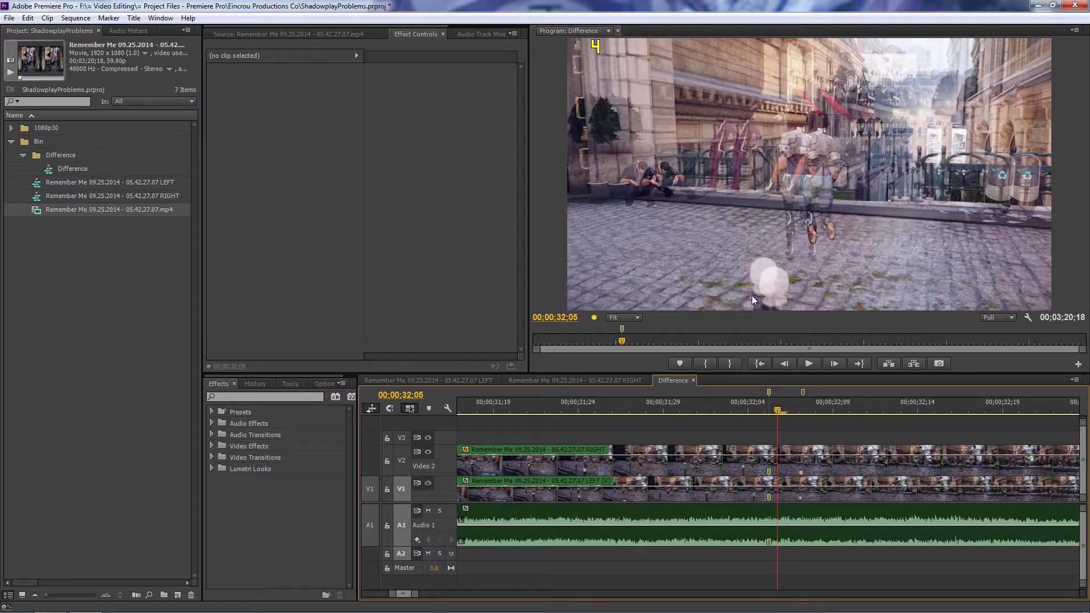
mouse_move(865, 116)
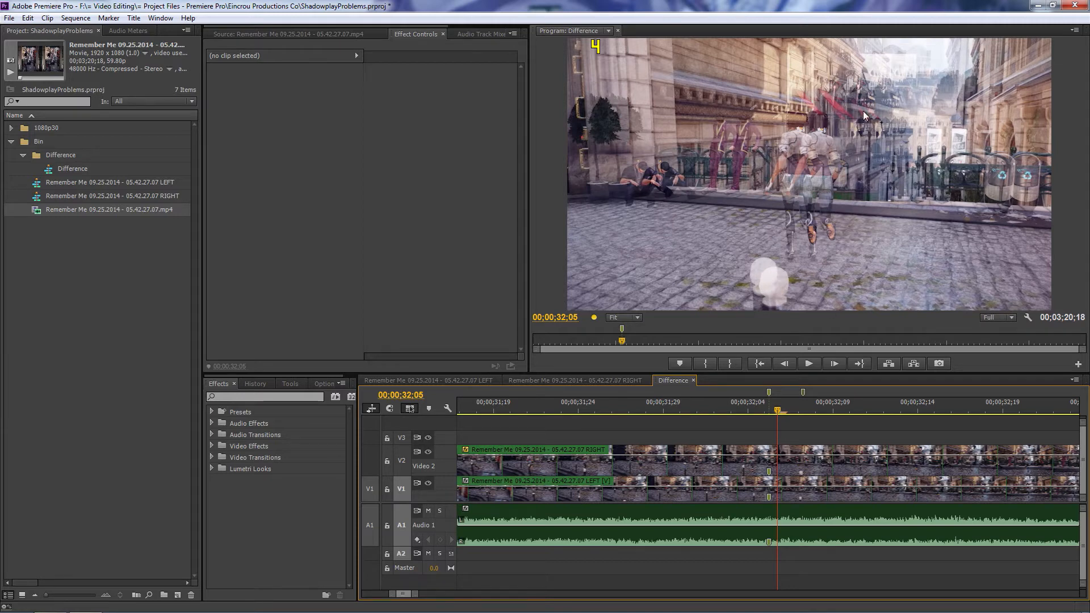
mouse_move(851, 217)
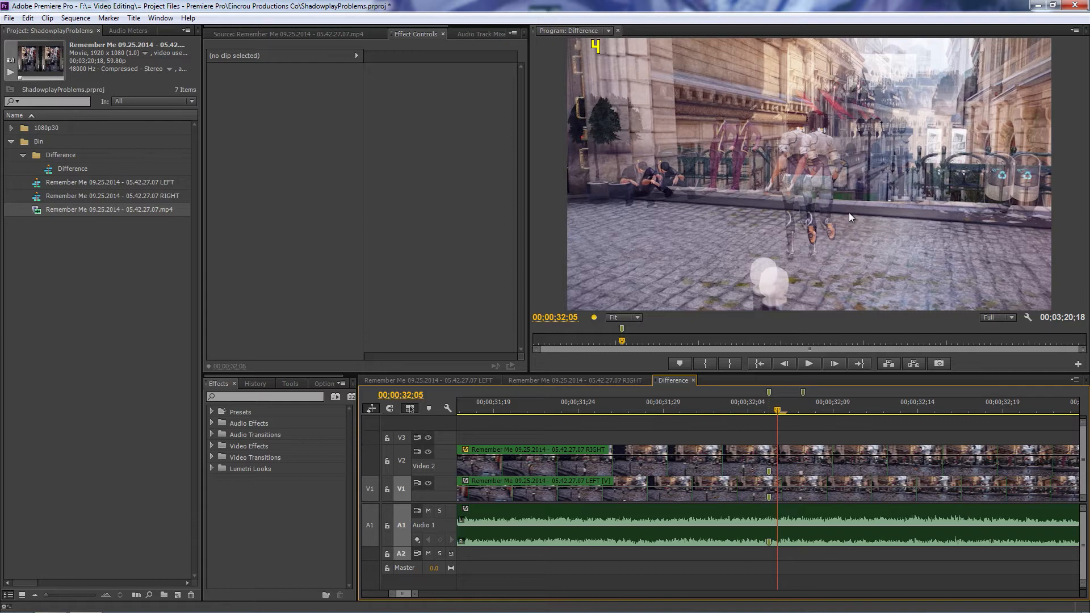
mouse_move(873, 124)
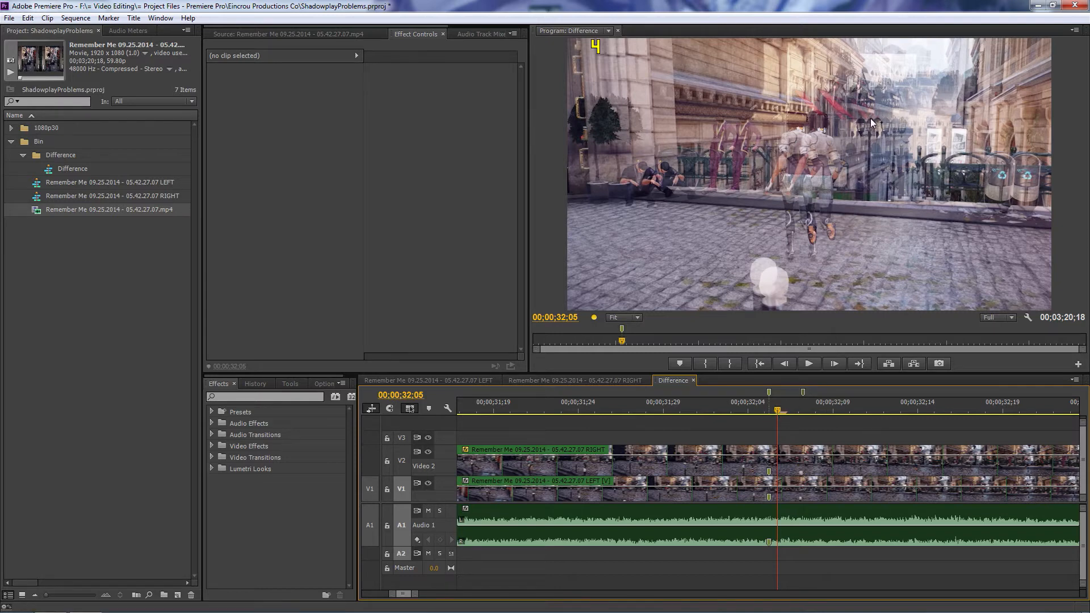
mouse_move(854, 133)
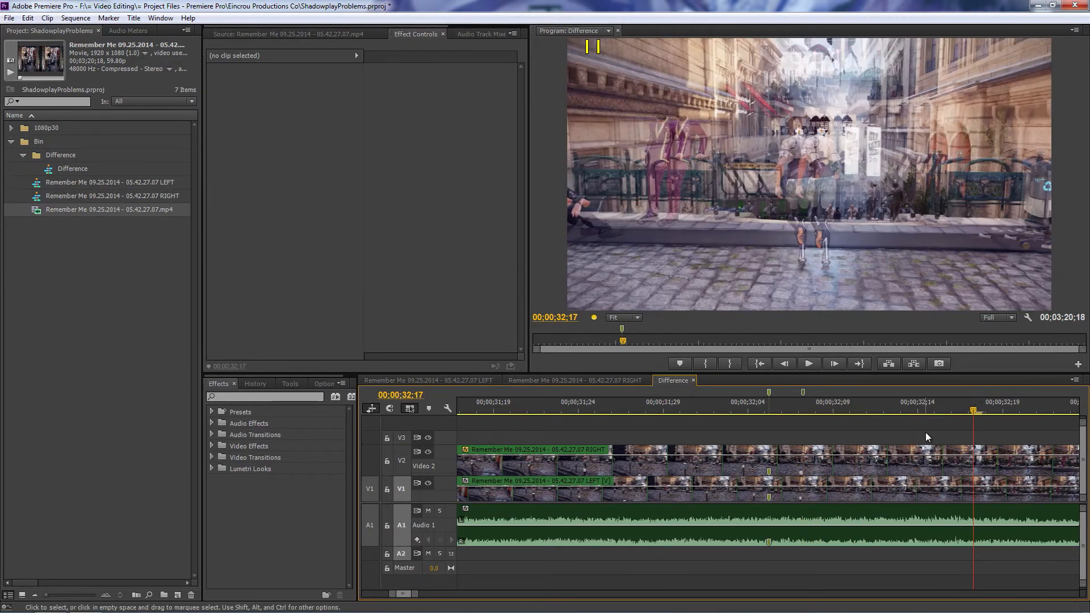
Jump back to 32;05 and select the RIGHT clip to show its Screen opacity settings.
click(769, 414)
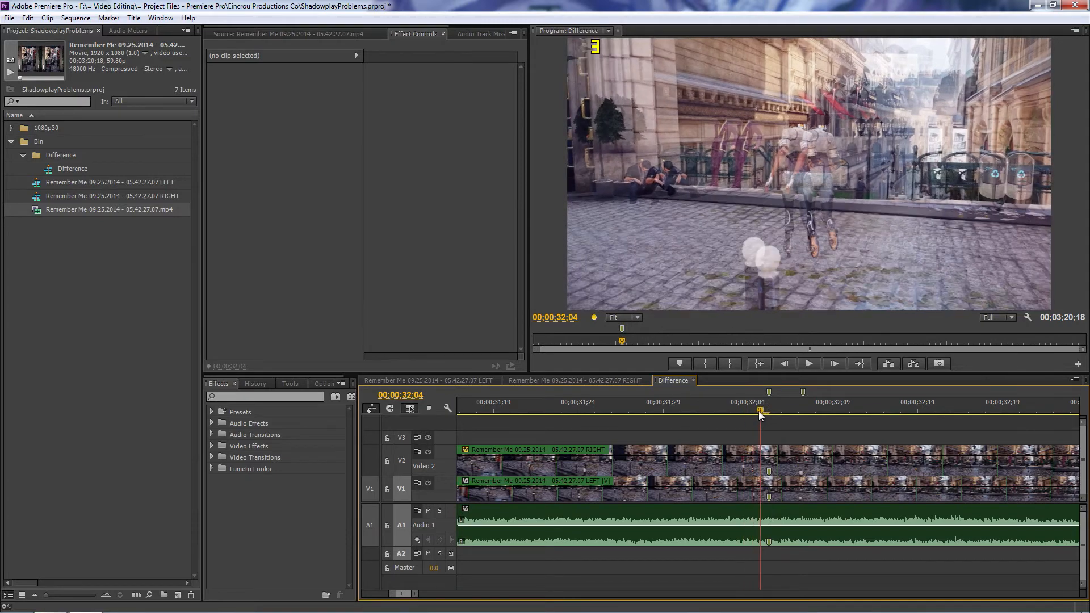
click(811, 409)
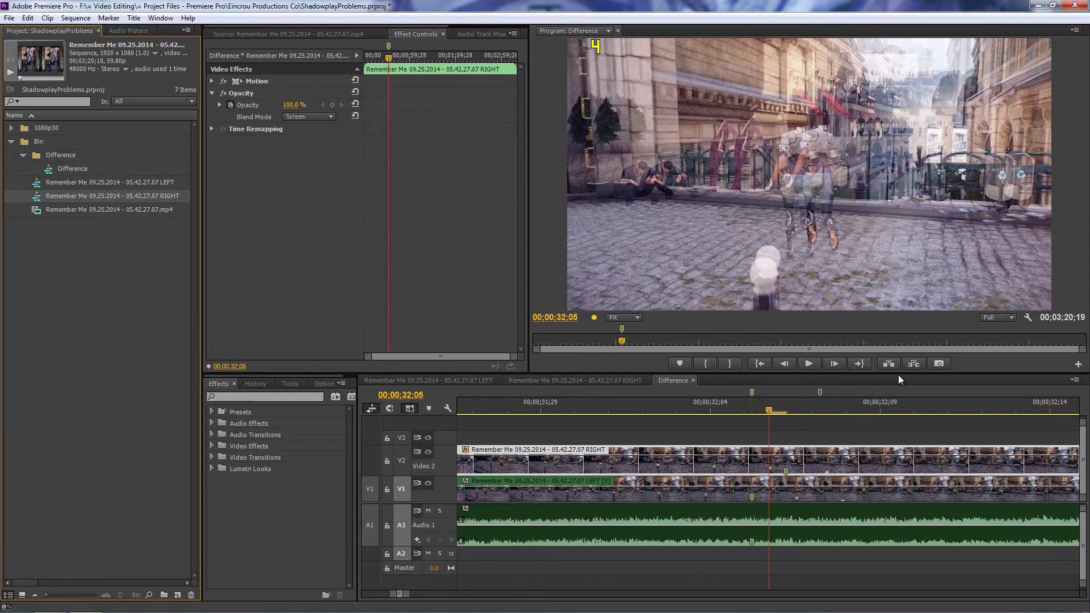
click(753, 414)
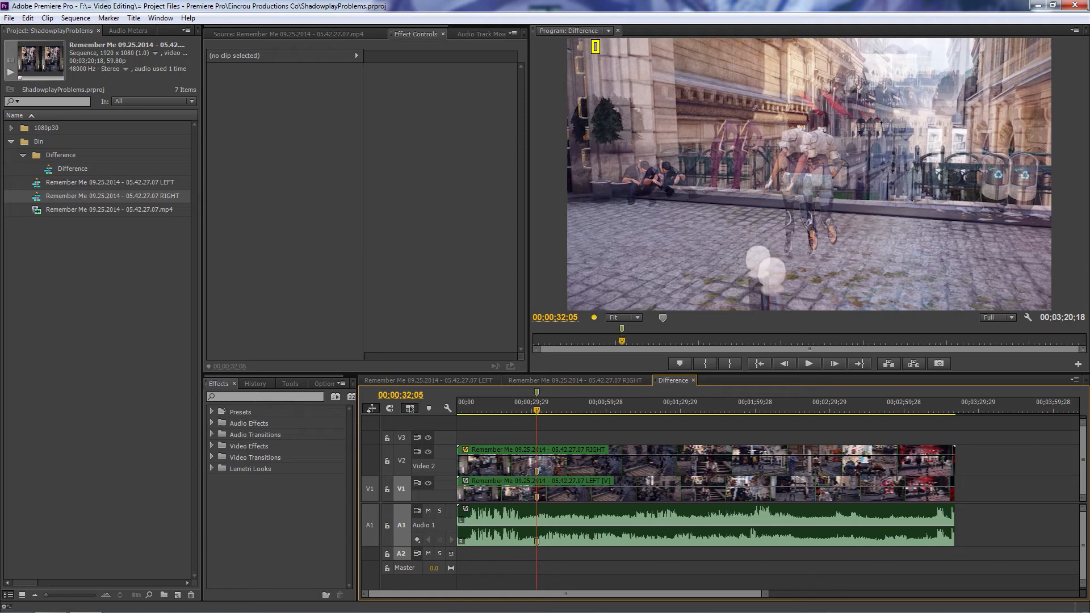
mouse_move(549, 387)
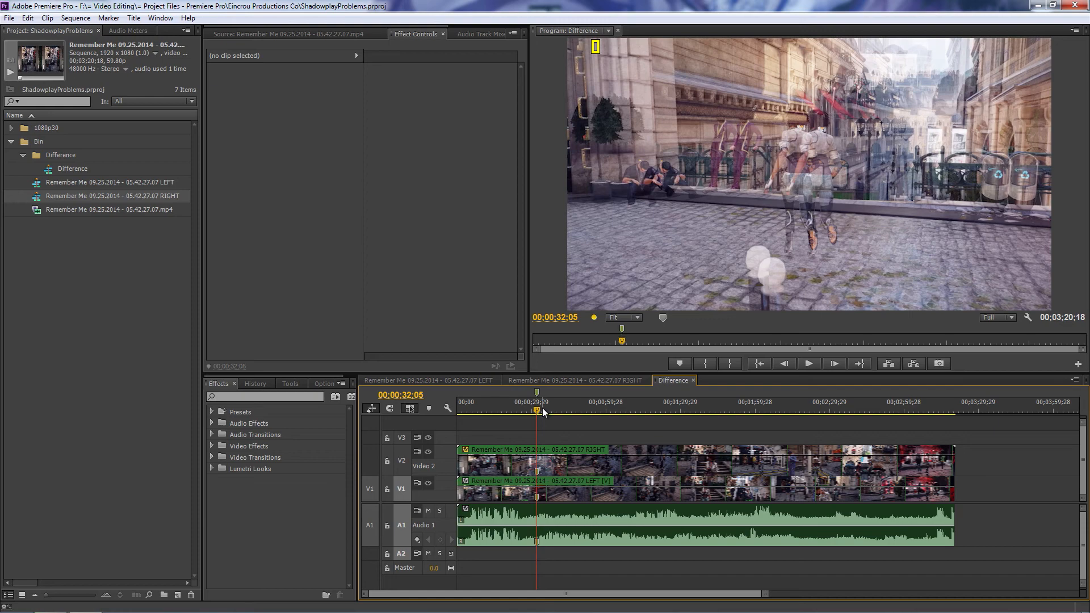
mouse_move(546, 409)
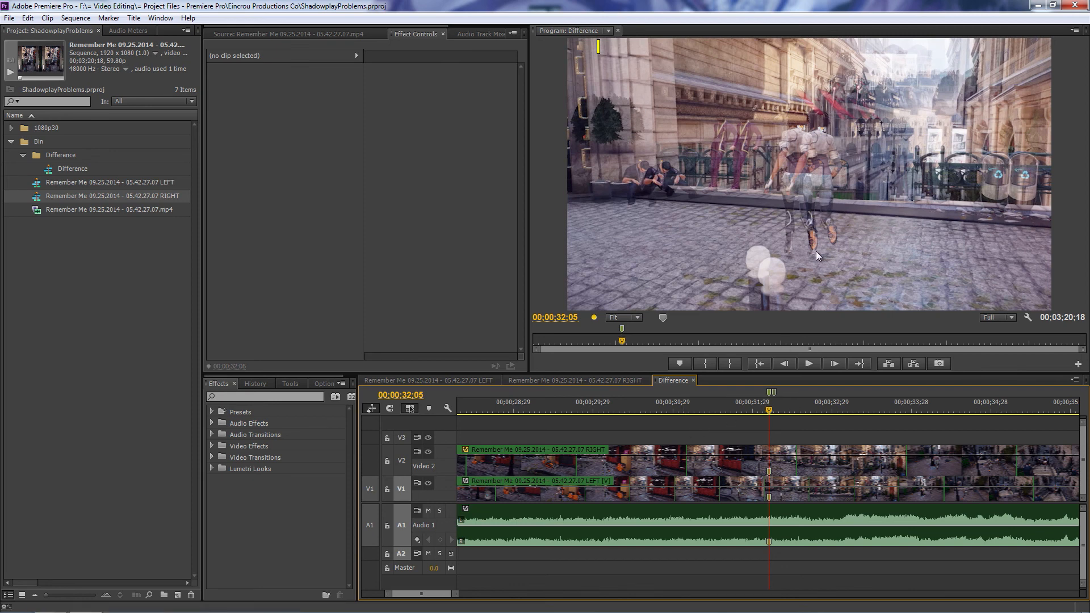
mouse_move(863, 220)
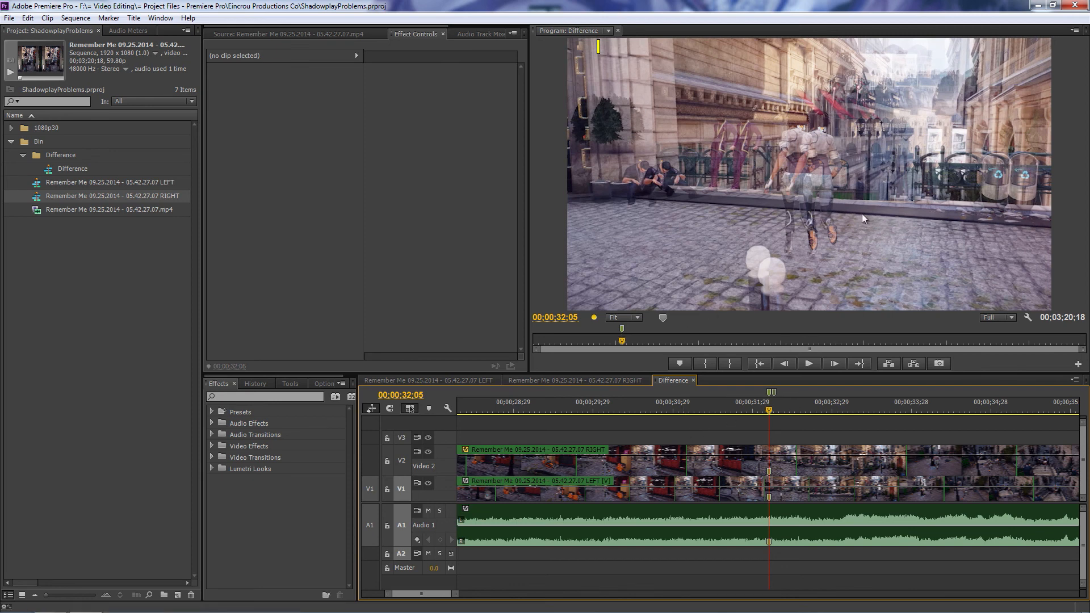
mouse_move(862, 358)
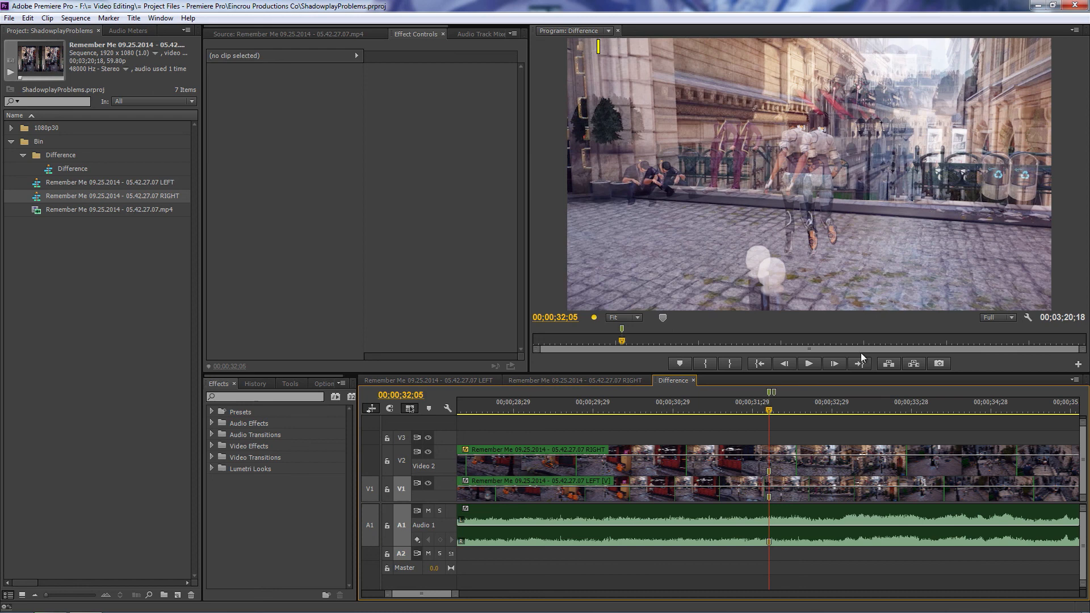
mouse_move(789, 430)
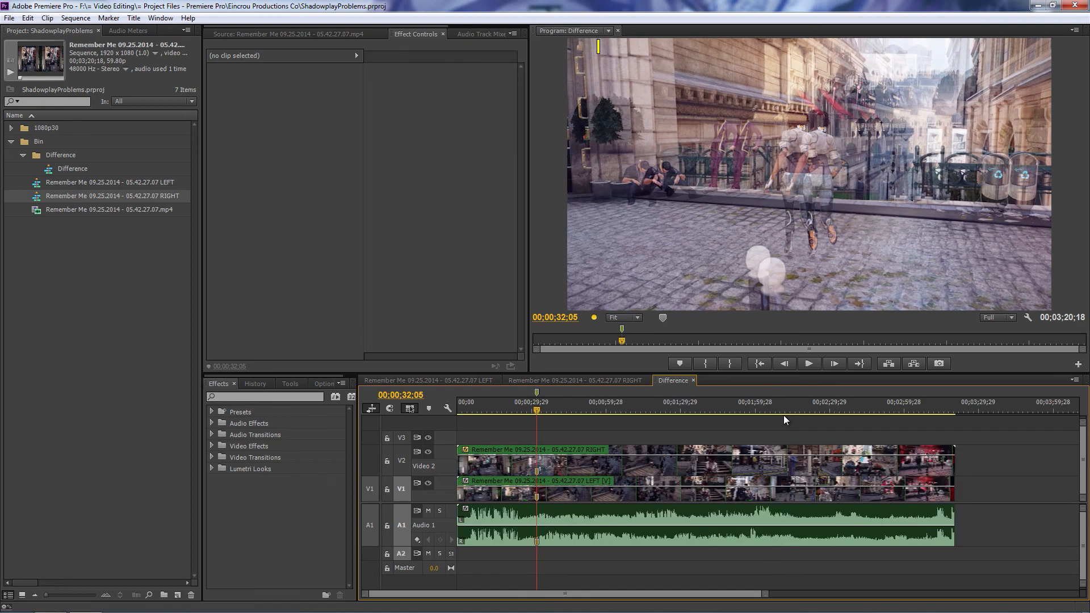
mouse_move(744, 436)
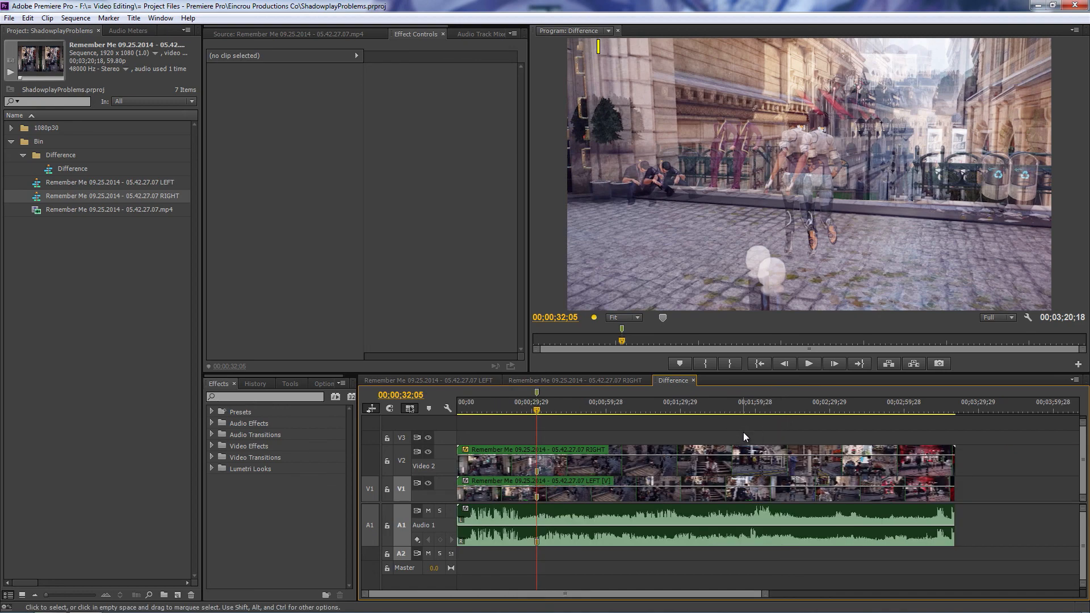